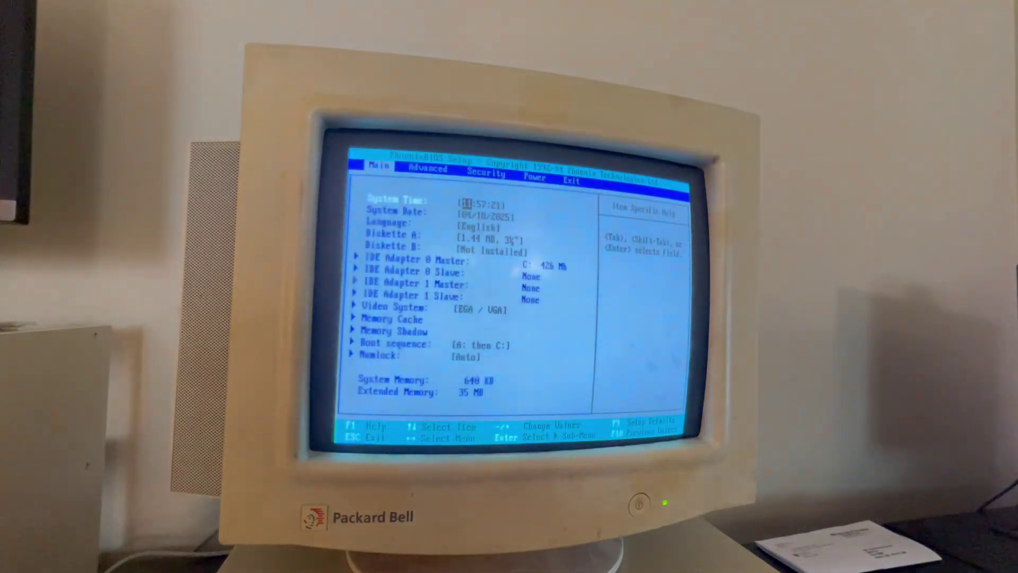
Enter the IDE Adapter 0 Slave submenu, where Autotype Fixed Disk is offered.
key(Down)
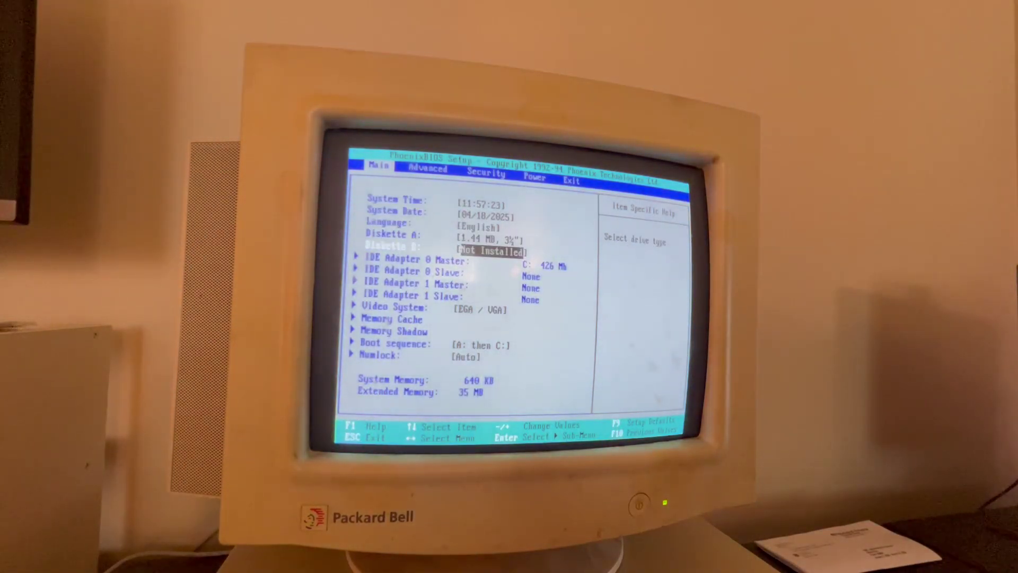
key(Enter)
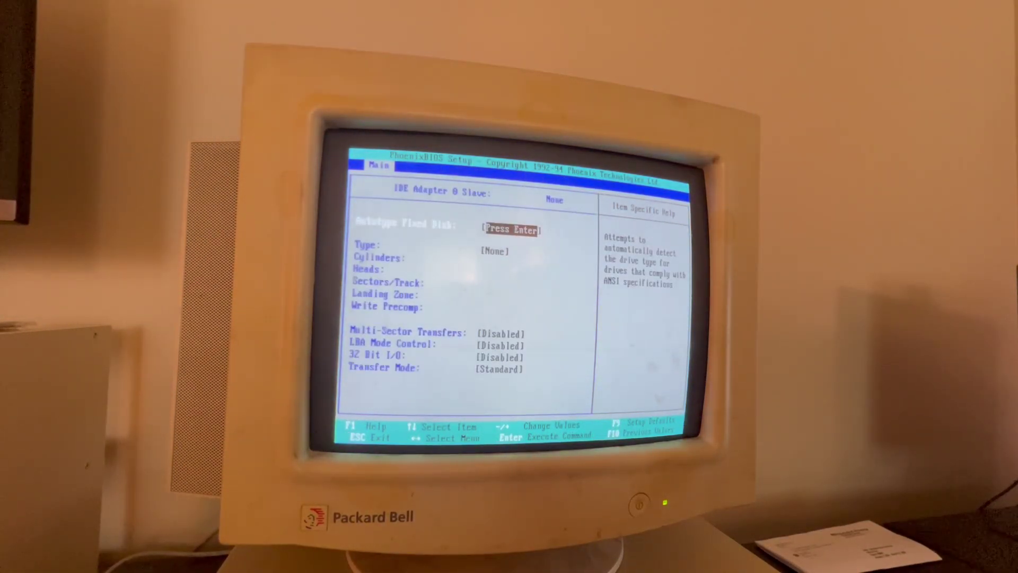